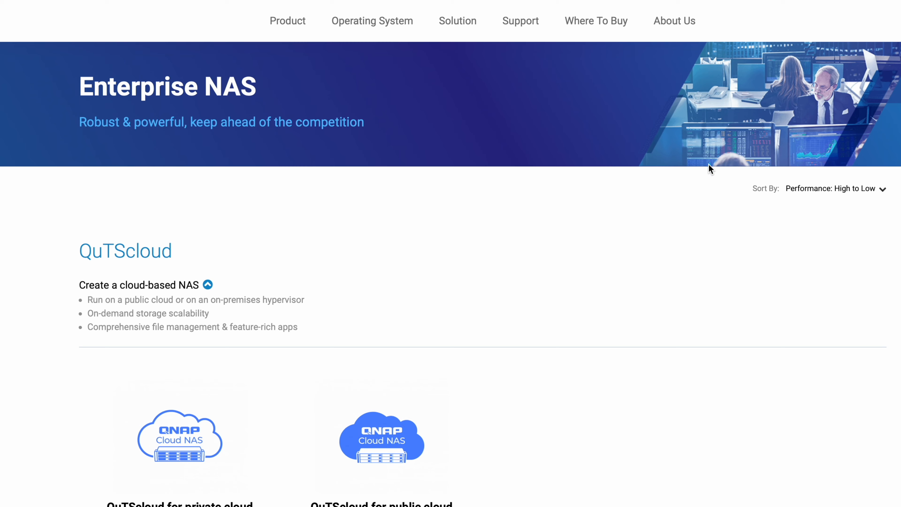
Step: Browse the Cold Vault copy progress and move to the TVS-h1688X product page
{"action": "scroll", "scroll_direction": "down", "scroll_amount": 3}
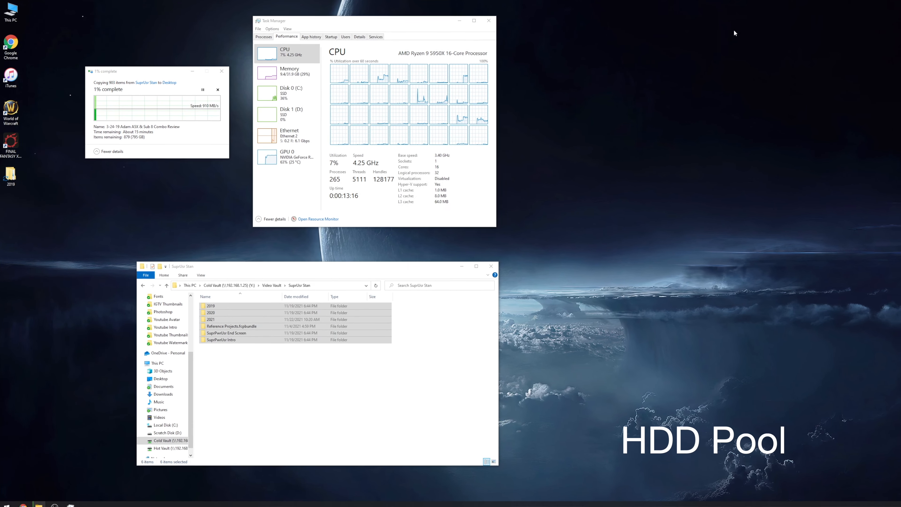
{"action": "left_click", "coordinate": [289, 136]}
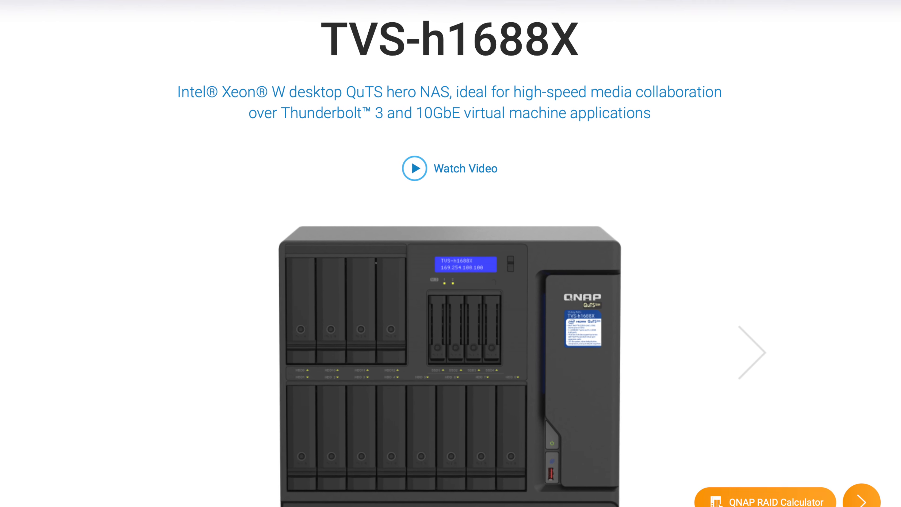
Step: Scroll down the QNAP TVS-h1688X Xeon W product page
{"action": "scroll", "scroll_direction": "down", "scroll_amount": 3}
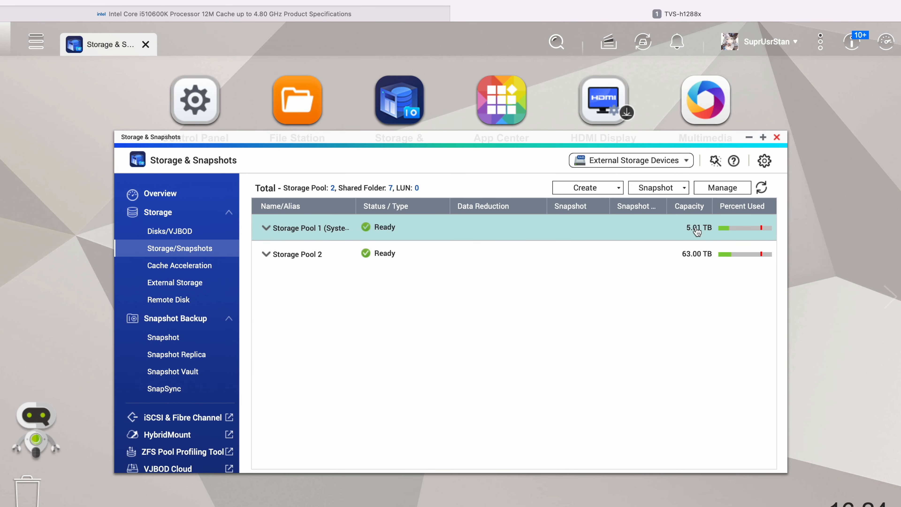
Step: Expand Storage Pool 1's shared folders, then Storage Pool 2's two thin folders (48.06 TB, 8.00 TB)
{"action": "left_click", "coordinate": [265, 227]}
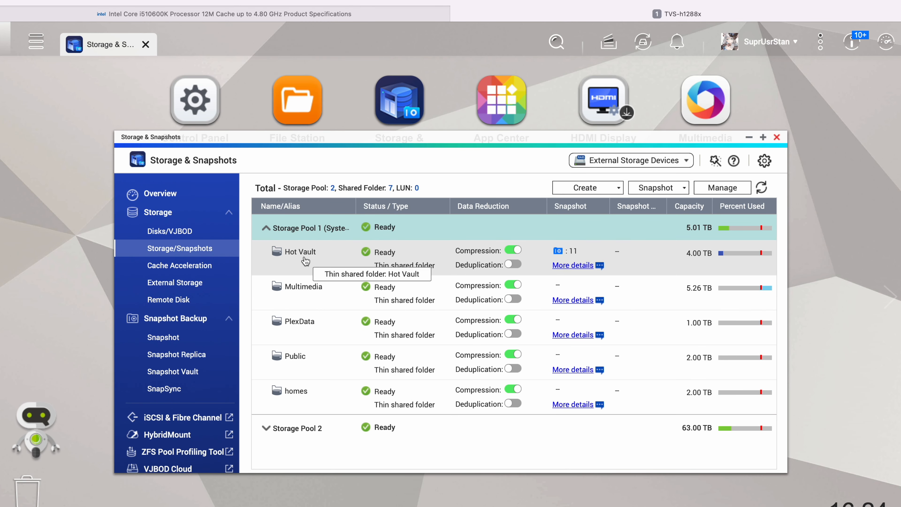
{"action": "mouse_move", "coordinate": [298, 236]}
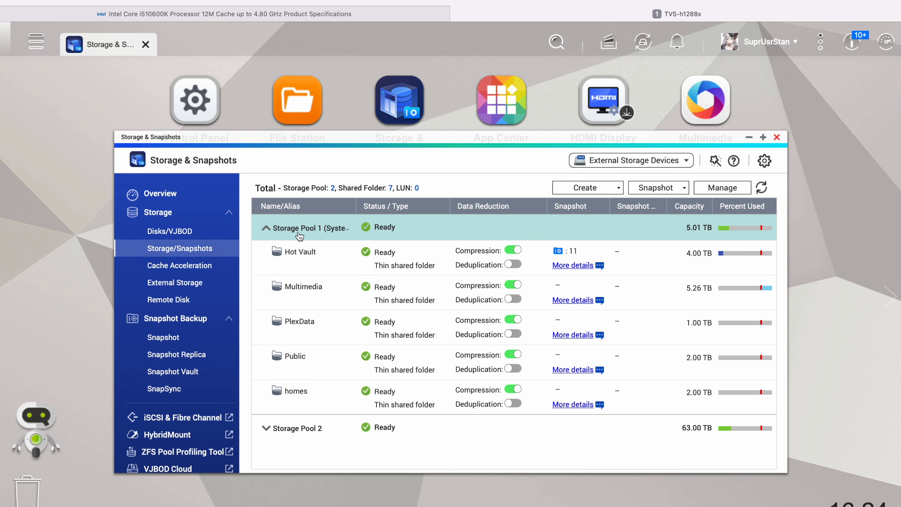
{"action": "left_click", "coordinate": [266, 227]}
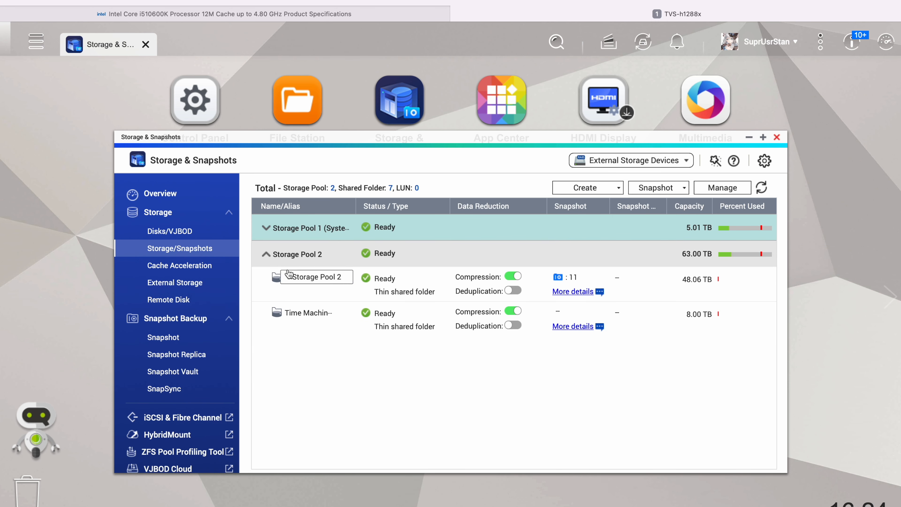
{"action": "mouse_move", "coordinate": [736, 253]}
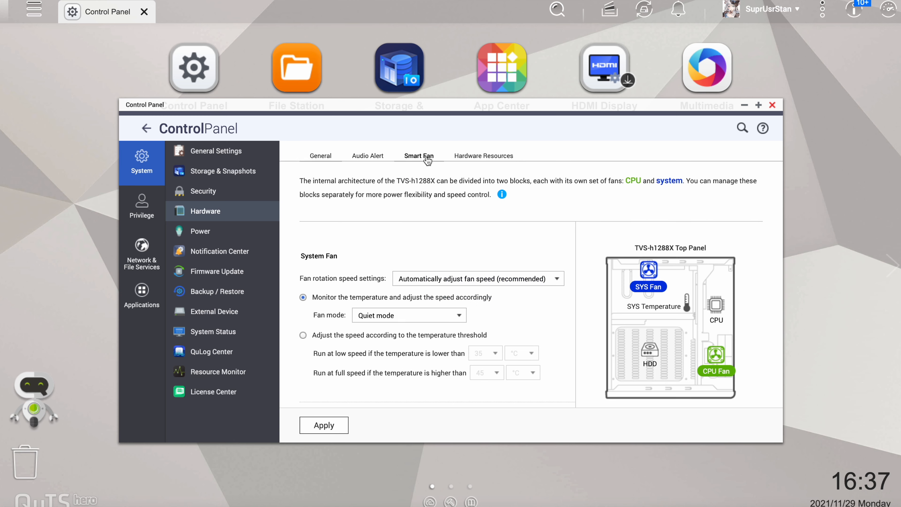
{"action": "left_click", "coordinate": [477, 279]}
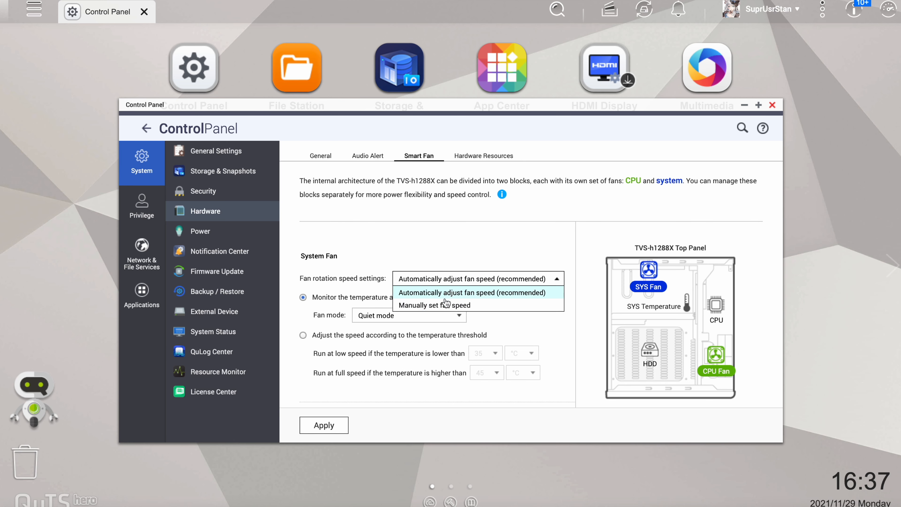
{"action": "left_click", "coordinate": [434, 304]}
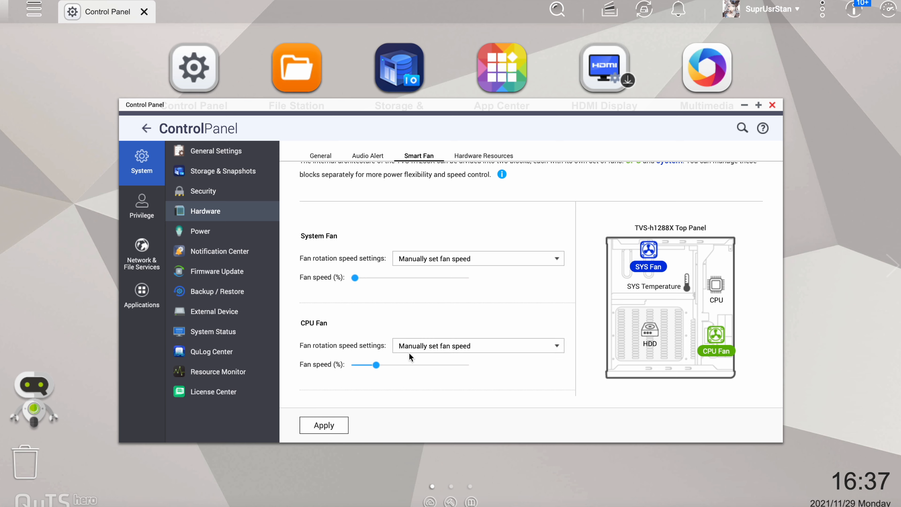
{"action": "left_click", "coordinate": [478, 345]}
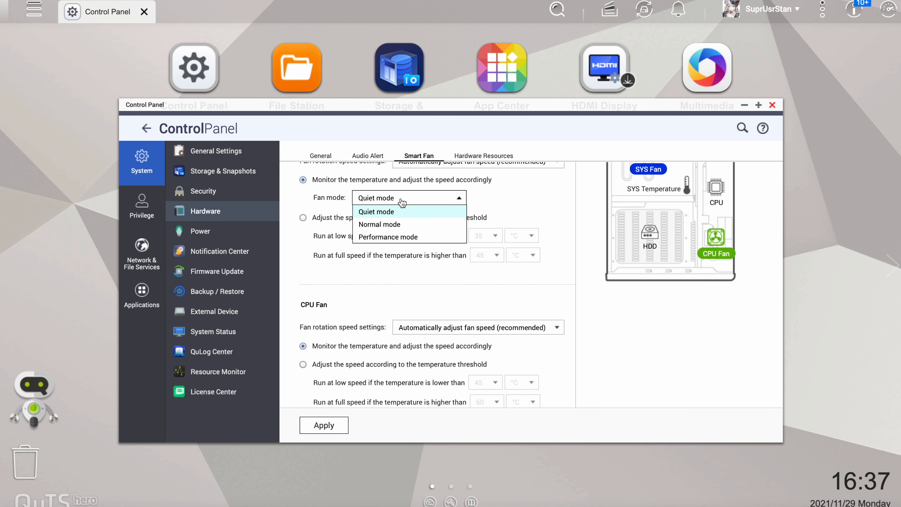
{"action": "scroll", "scroll_direction": "down", "scroll_amount": 3}
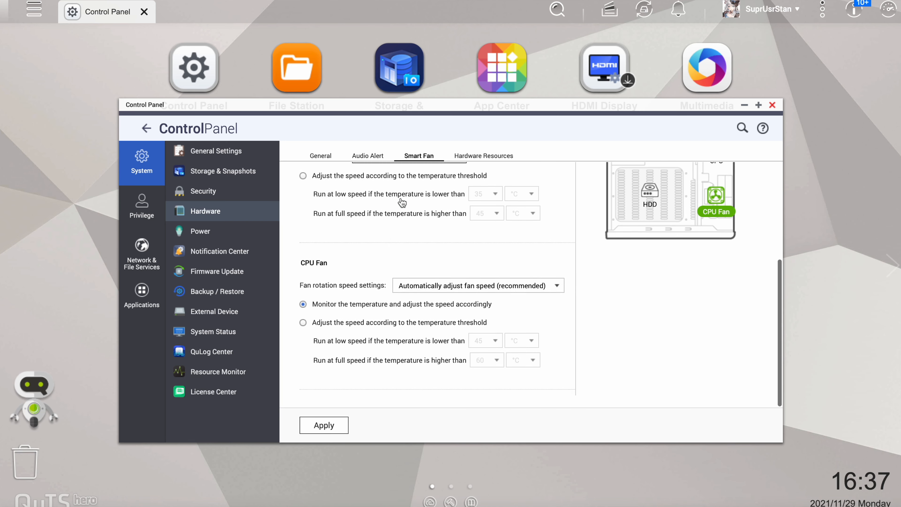
{"action": "left_click", "coordinate": [323, 425]}
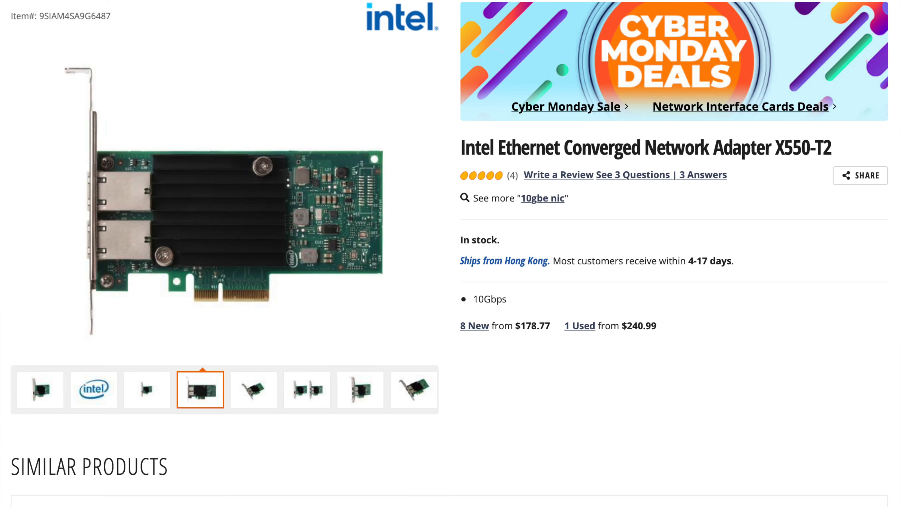
{"action": "scroll", "scroll_direction": "down", "scroll_amount": 3}
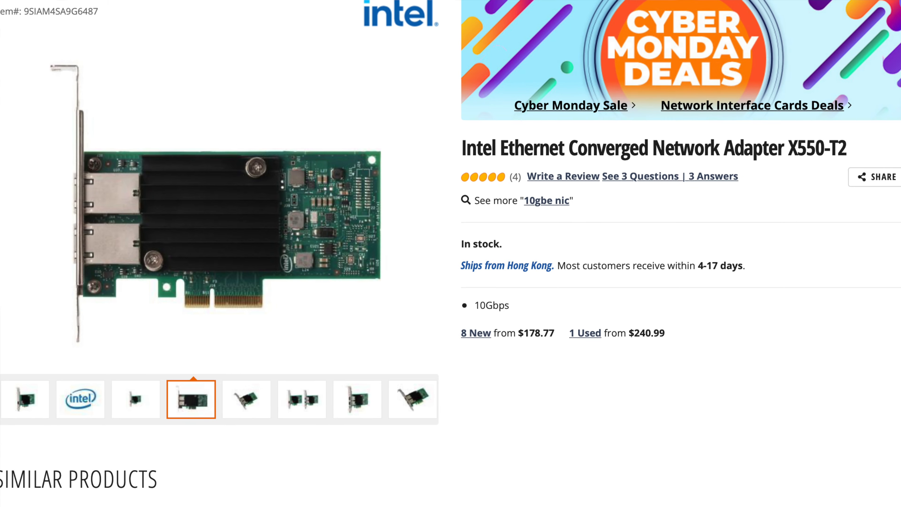
{"action": "scroll", "scroll_direction": "down", "scroll_amount": 3}
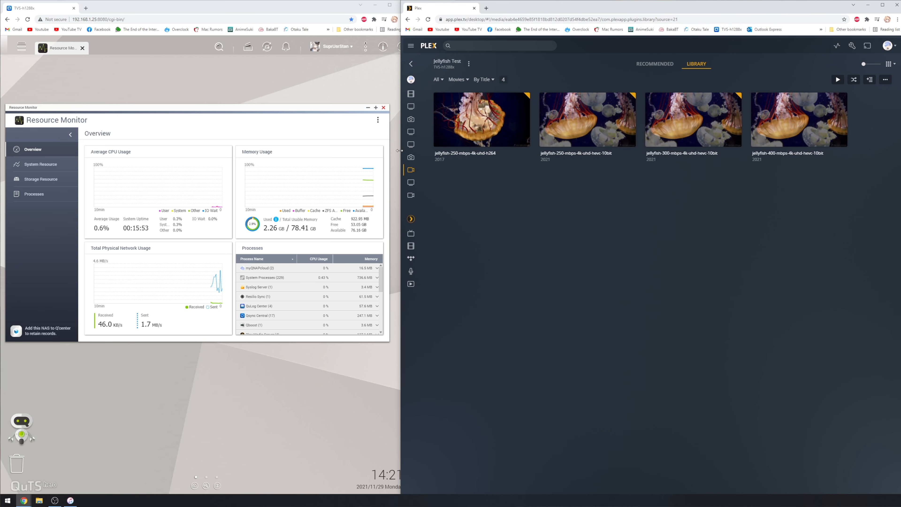
Step: Start playback of the jellyfish-400-mbps-4k-uhd-hevc-10bit clip from the Jellyfish Test library
{"action": "left_click", "coordinate": [481, 119]}
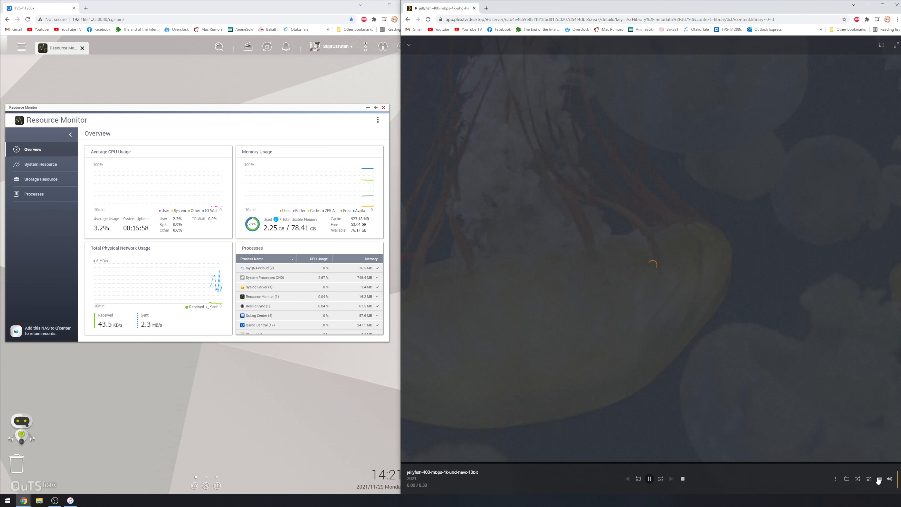
Step: Check the playback settings and media info of the playing 400 Mbps 4K clip
{"action": "left_click", "coordinate": [878, 478]}
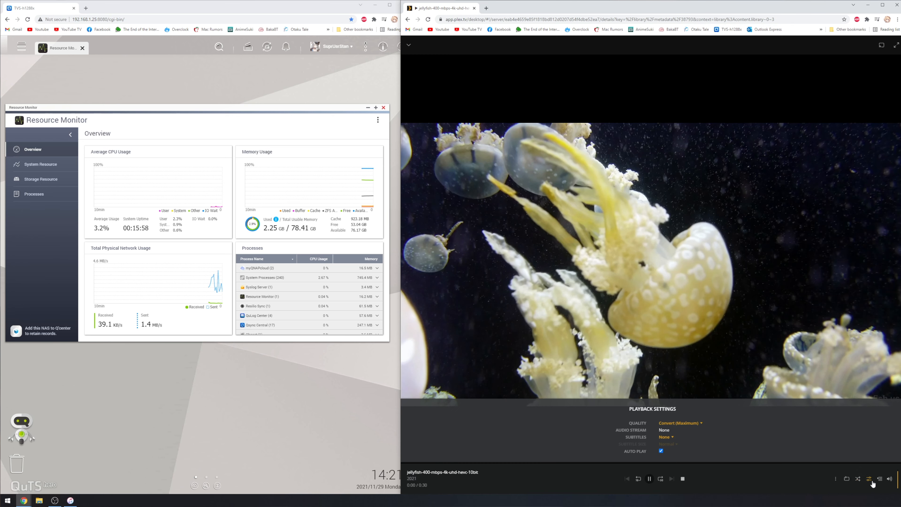
{"action": "left_click", "coordinate": [835, 478]}
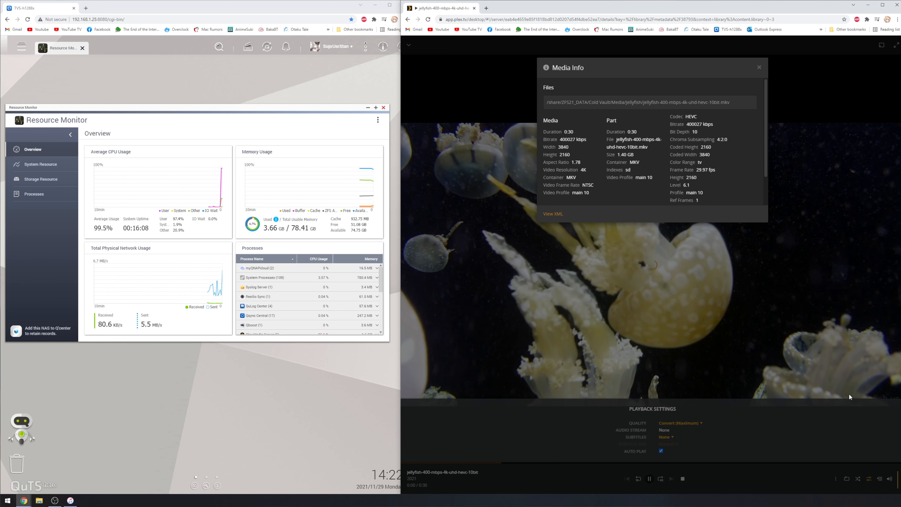
{"action": "double_click", "coordinate": [699, 124]}
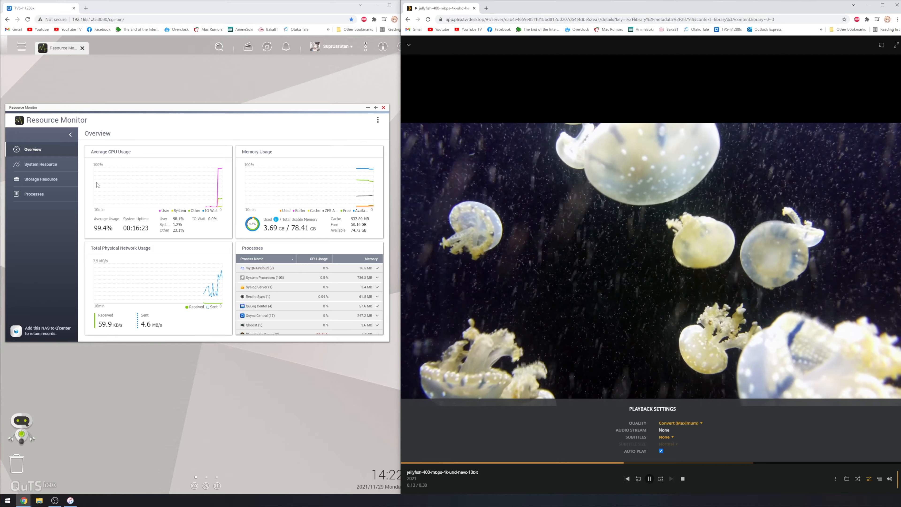
Step: Switch Resource Monitor's CPU Usage graph to per-core view, then return to the overview
{"action": "left_click", "coordinate": [40, 164]}
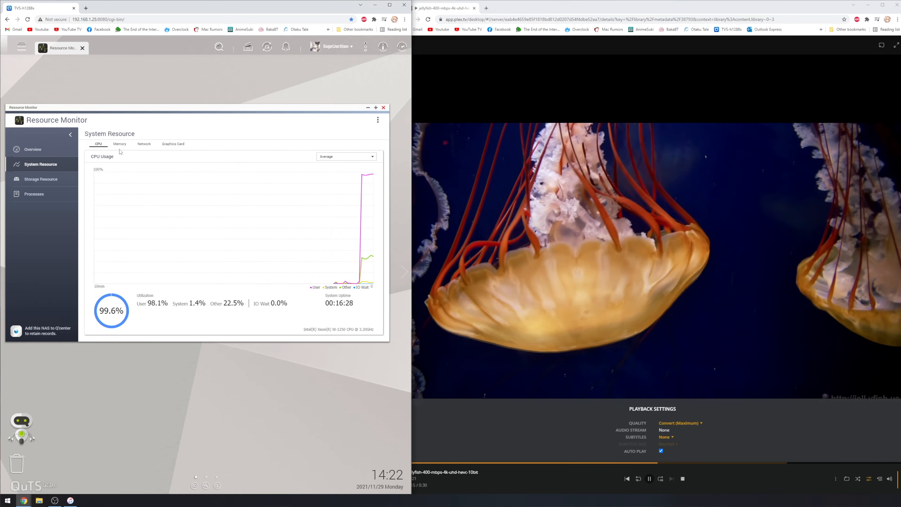
{"action": "left_click", "coordinate": [345, 156]}
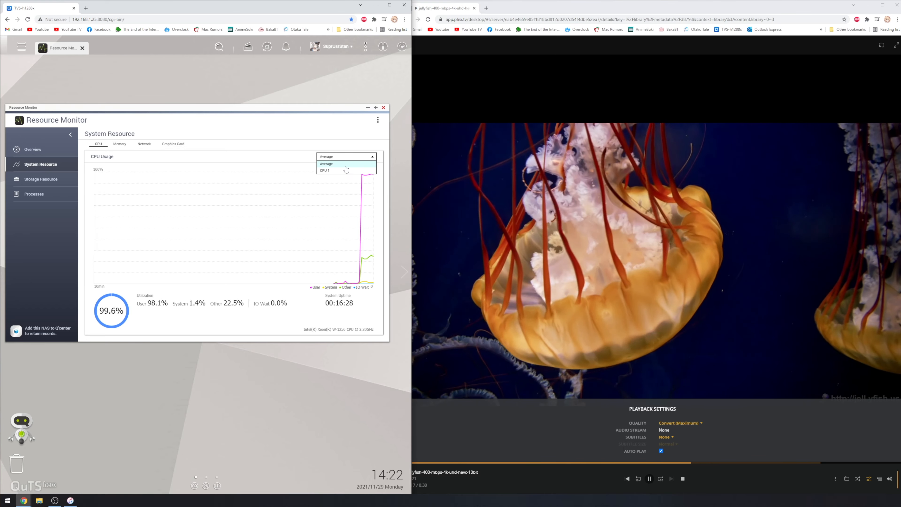
{"action": "left_click", "coordinate": [325, 170]}
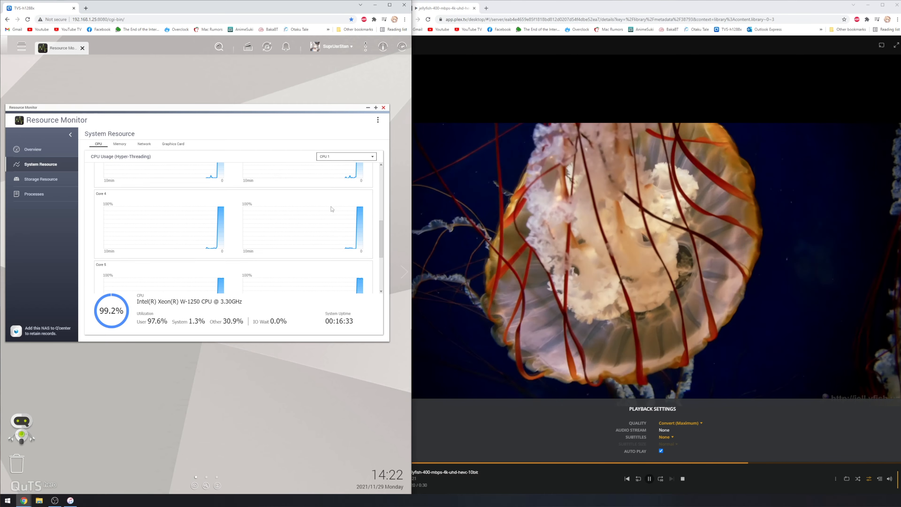
{"action": "left_click", "coordinate": [33, 149]}
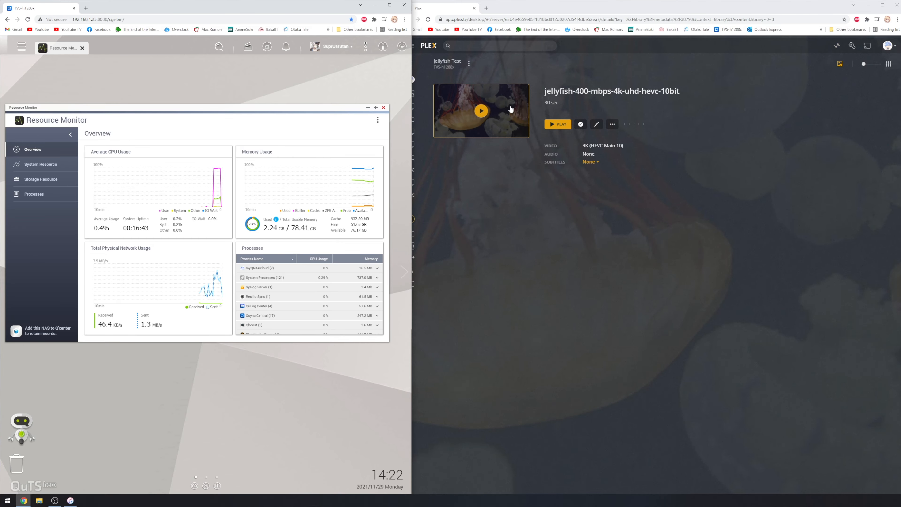
{"action": "mouse_move", "coordinate": [481, 115]}
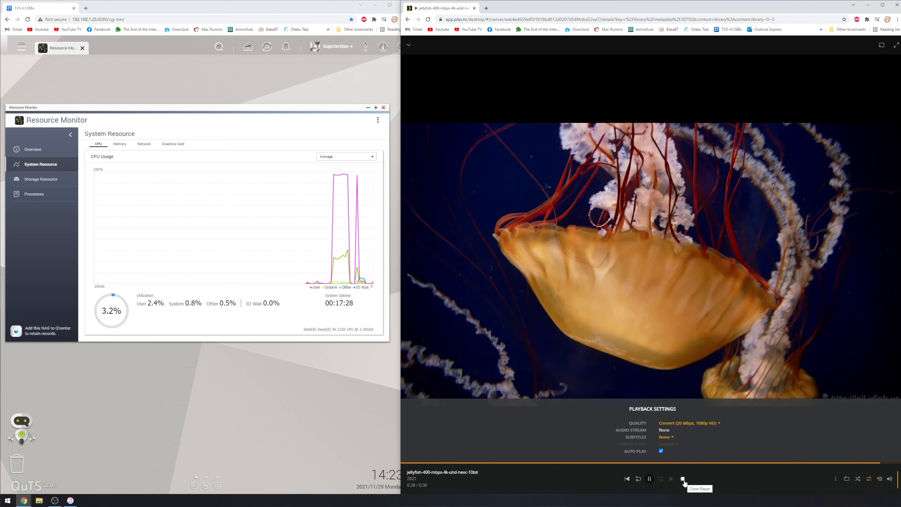
Step: Stop the player and play the 300 Mbps jellyfish clip converted to 20 Mbps 1080p HD (High)
{"action": "left_click", "coordinate": [683, 478]}
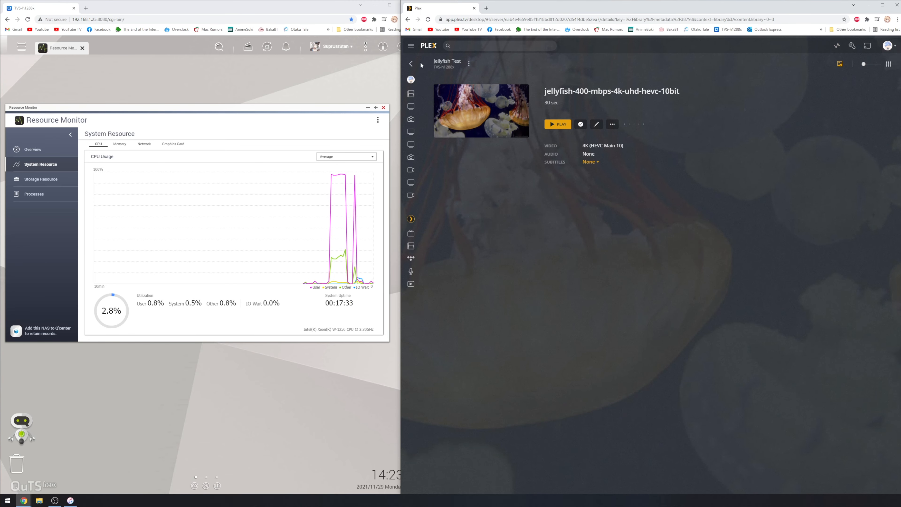
{"action": "left_click", "coordinate": [409, 64]}
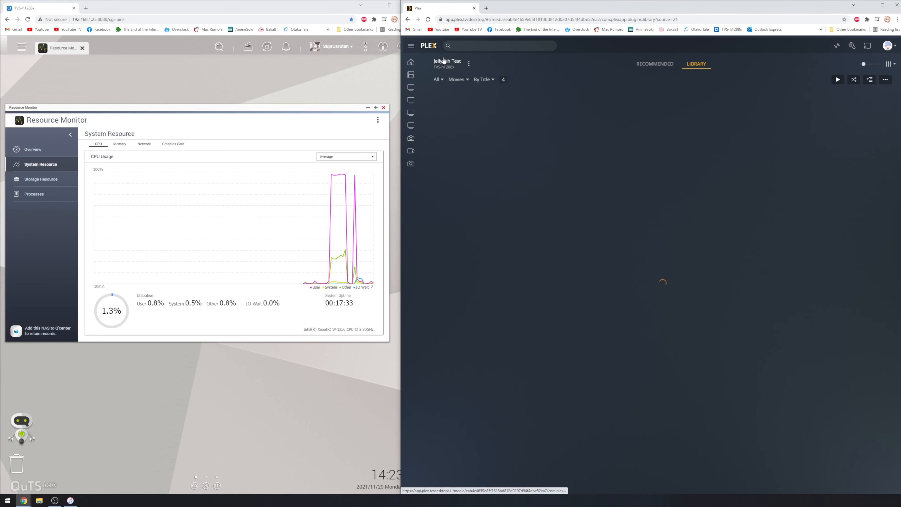
{"action": "left_click", "coordinate": [481, 111]}
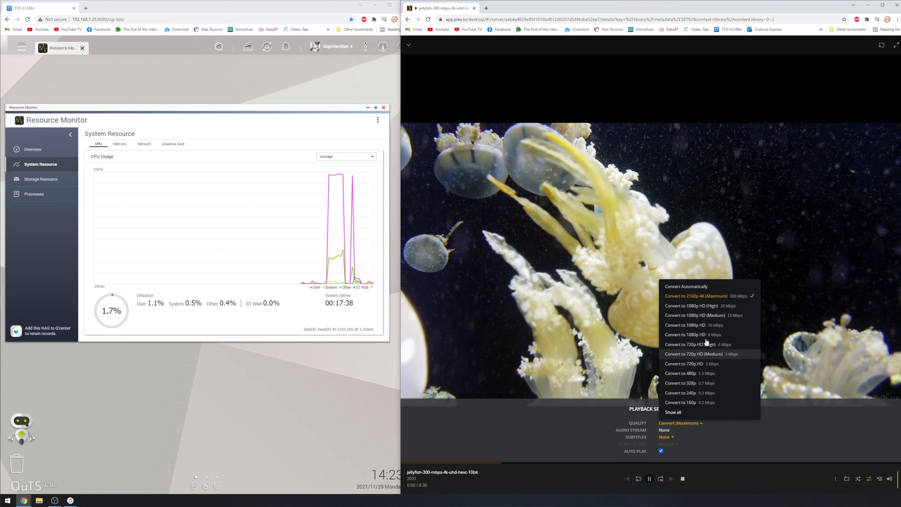
{"action": "left_click", "coordinate": [690, 305]}
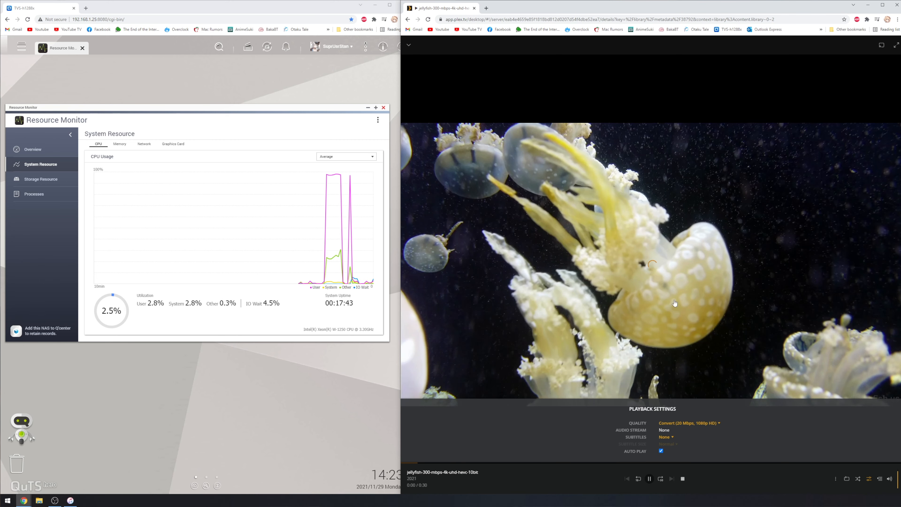